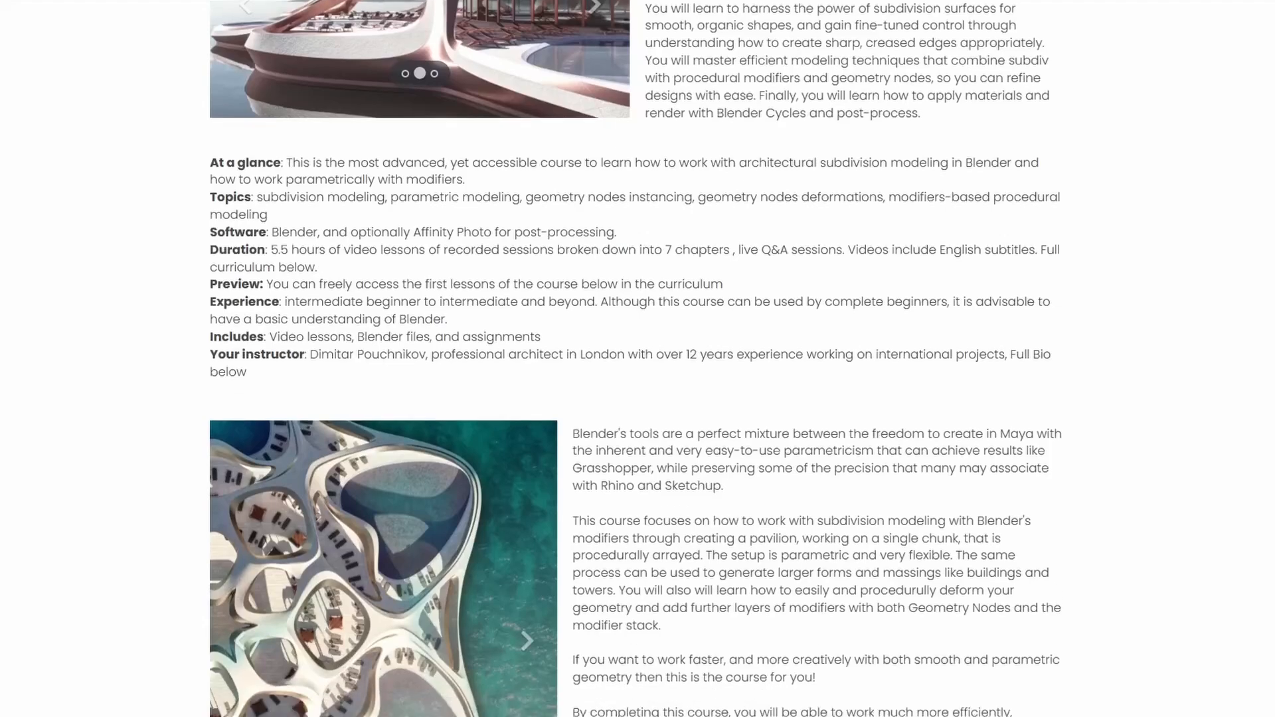
Step: Enter Edit Mode on the subdivided beach pavilion massing to rework its creased edge loops
scroll("down", 3)
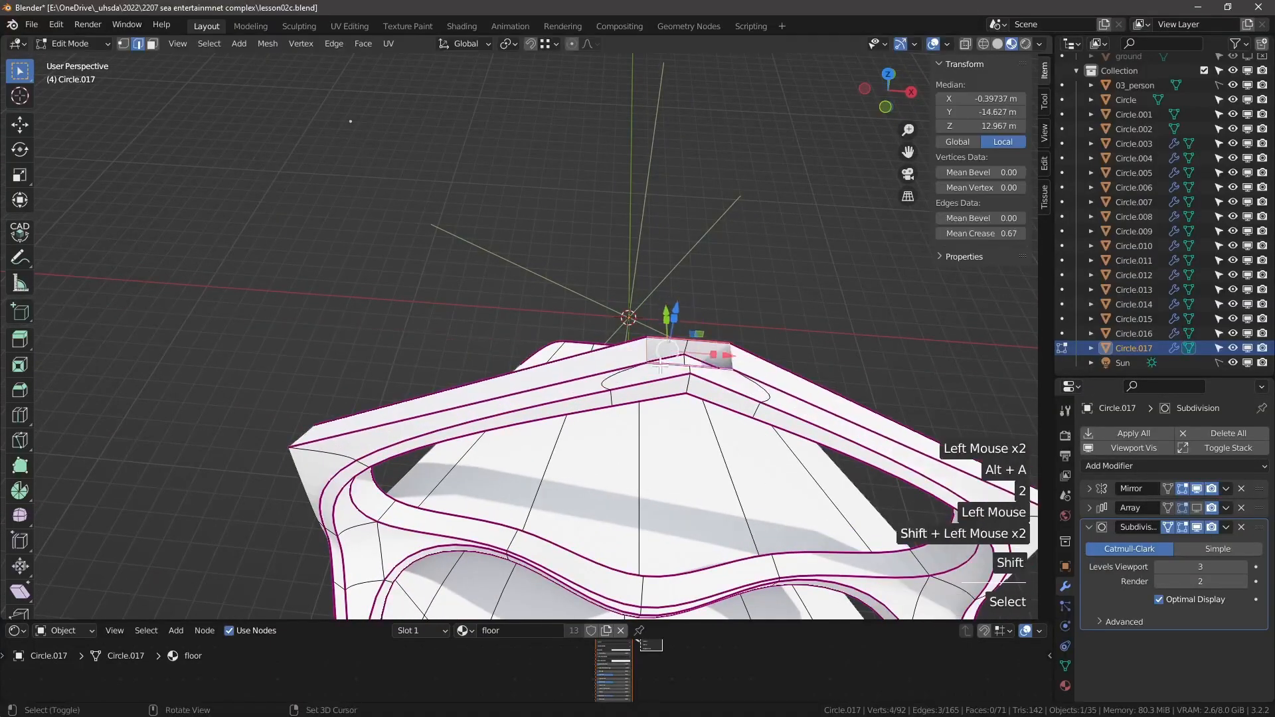
key("Tab")
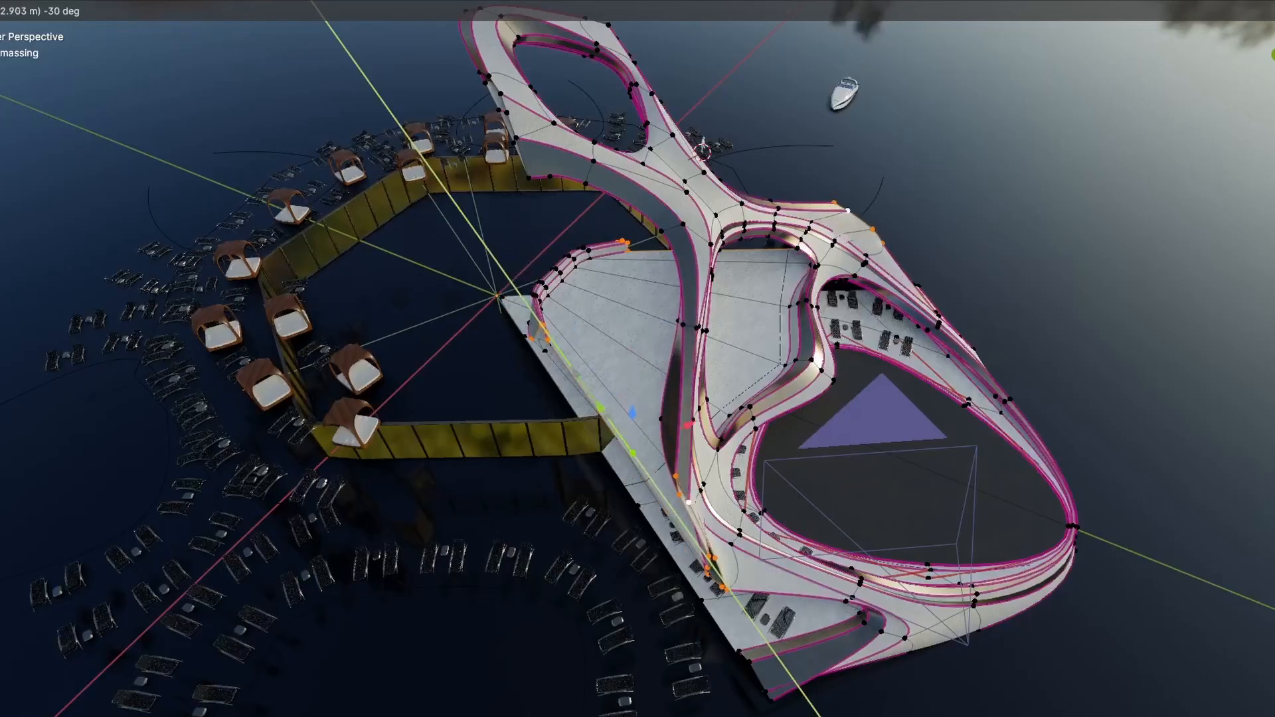
scroll("down", 3)
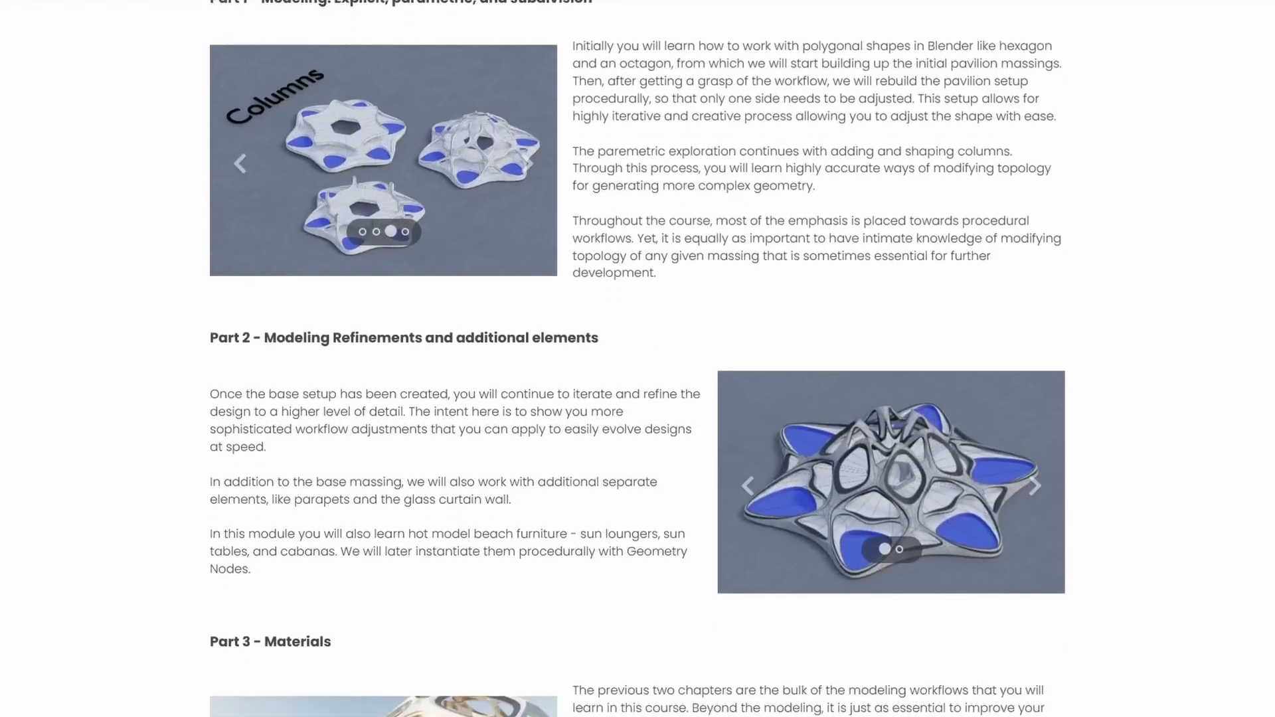
scroll("down", 3)
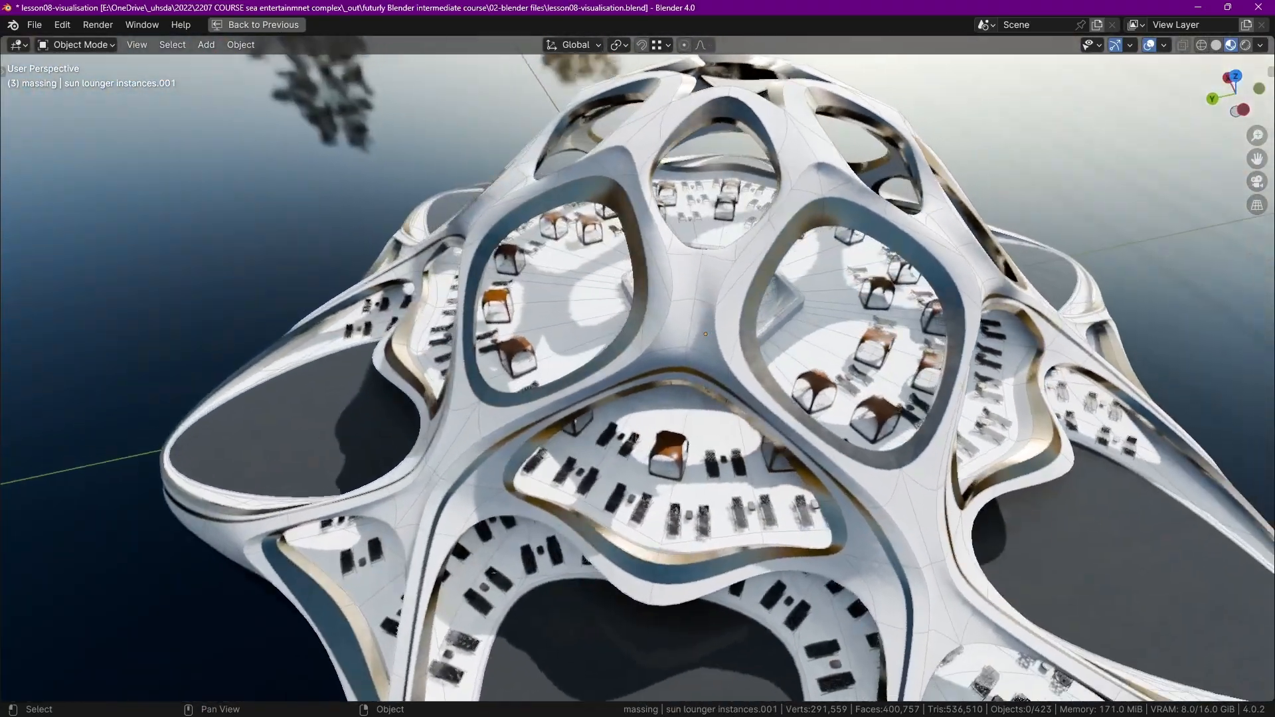
left_click(256, 24)
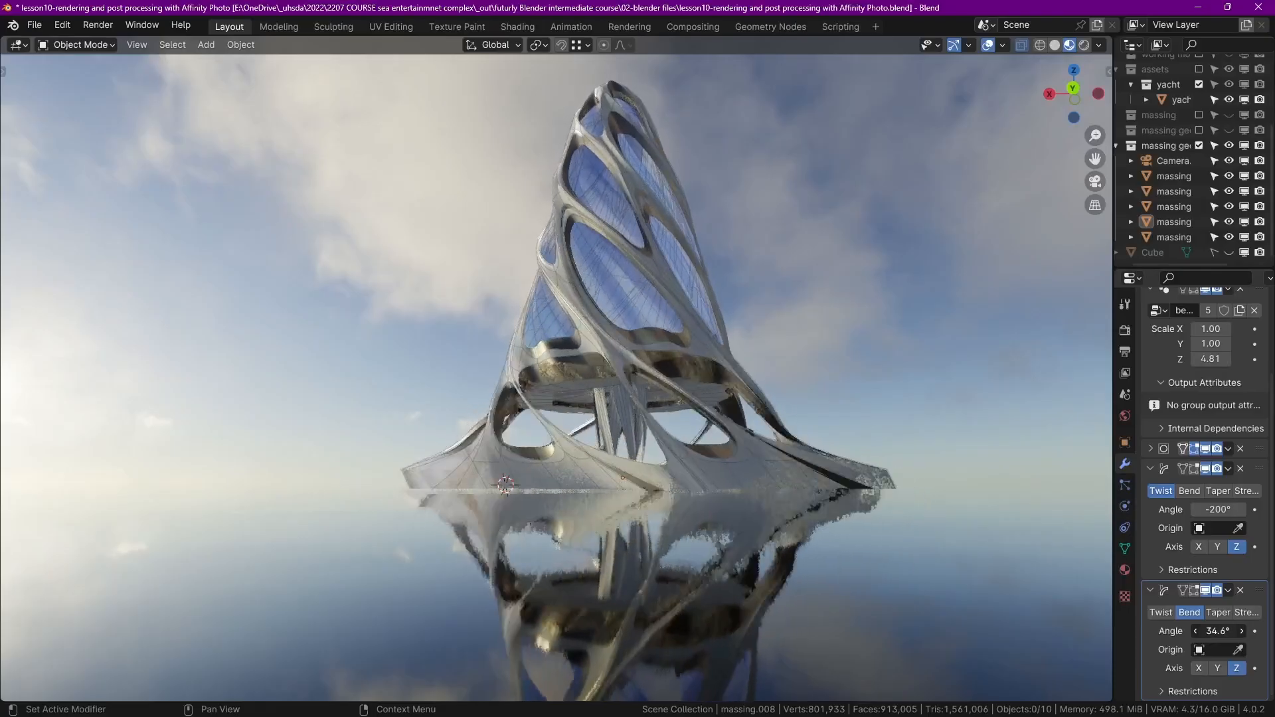
Step: Drag the Bend modifier's Angle from 34.6° to -282° so the tower shell curls tighter
left_click_drag(1218, 631, 1172, 631)
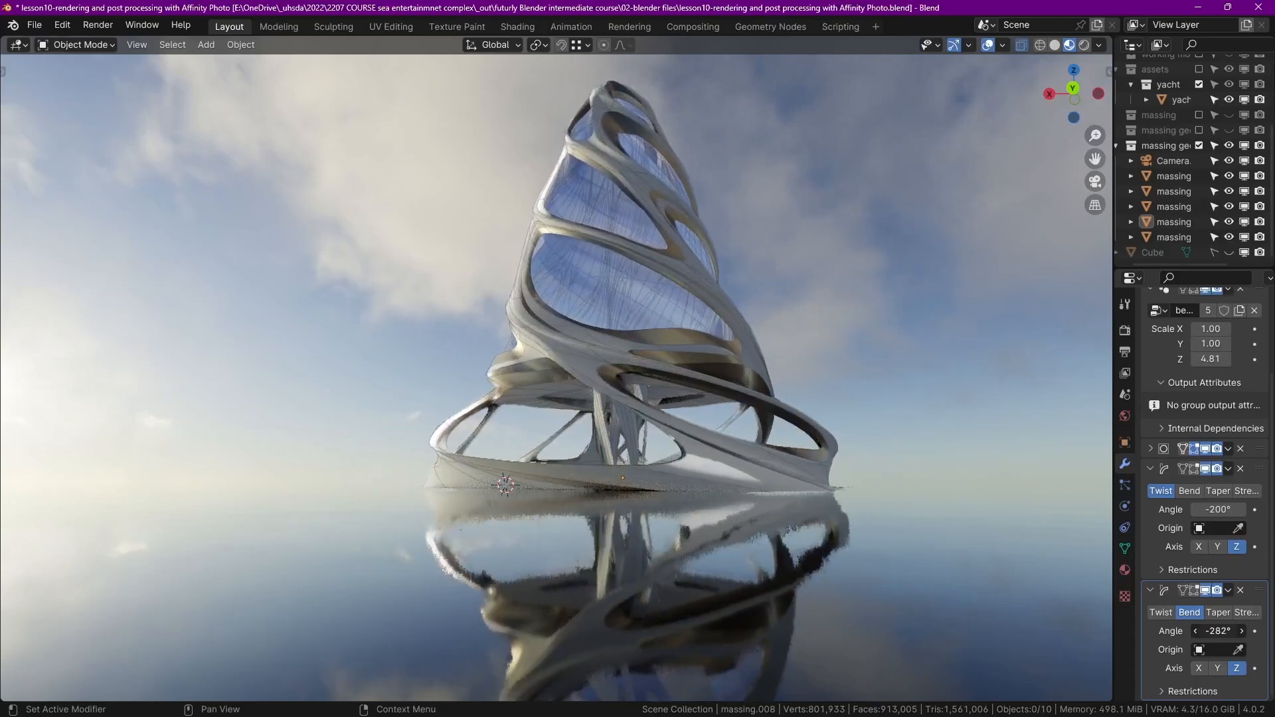